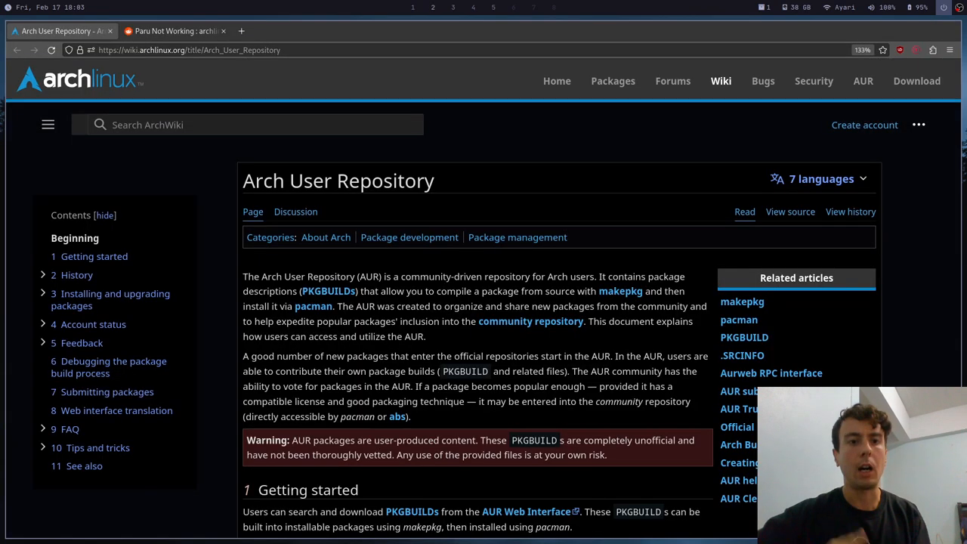
- Scroll the Arch User Repository article down to the warning about unvetted user-produced packages
scroll(down, 3)
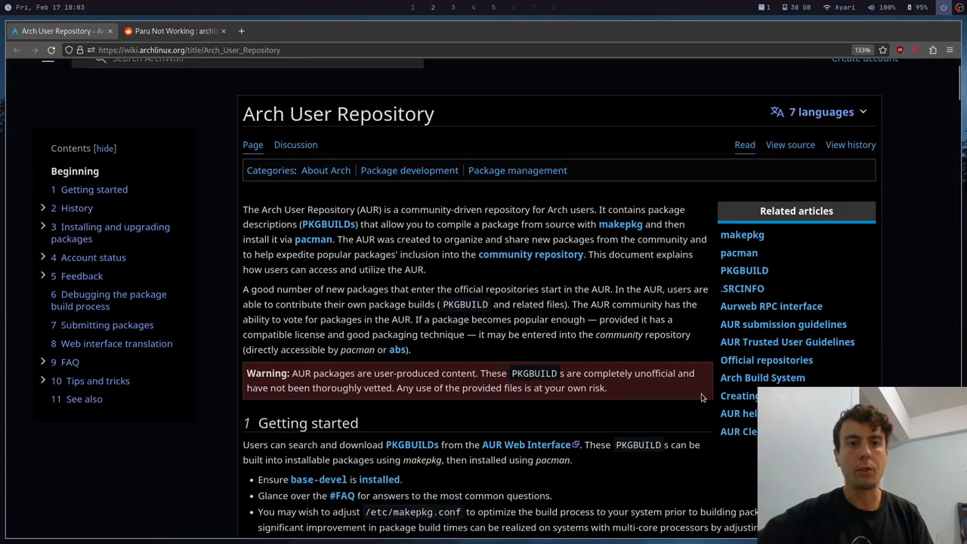
scroll(down, 3)
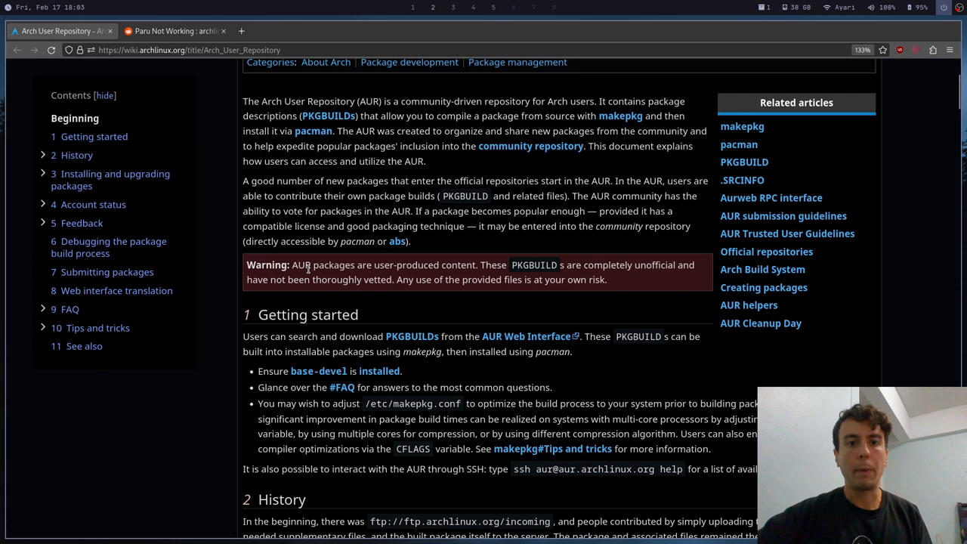
mouse_move(402, 291)
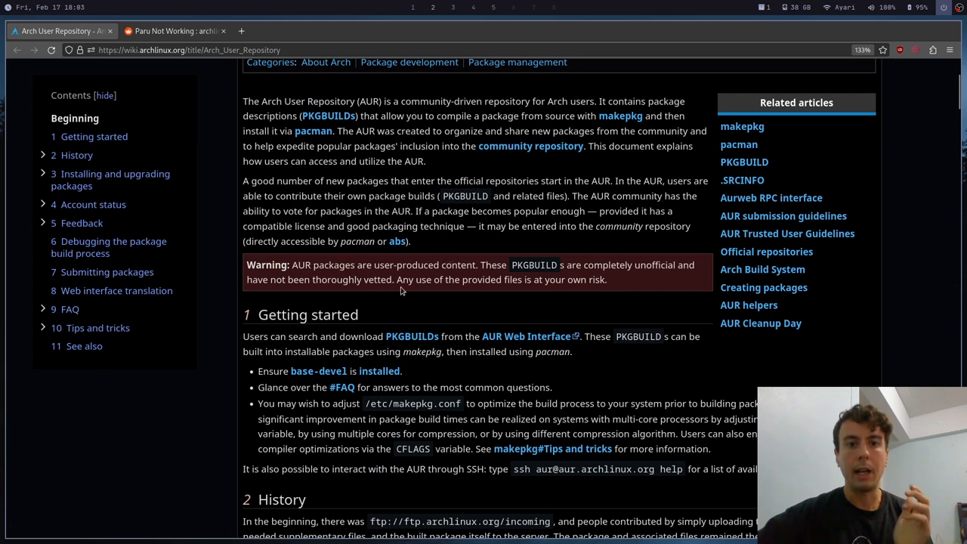
mouse_move(577, 295)
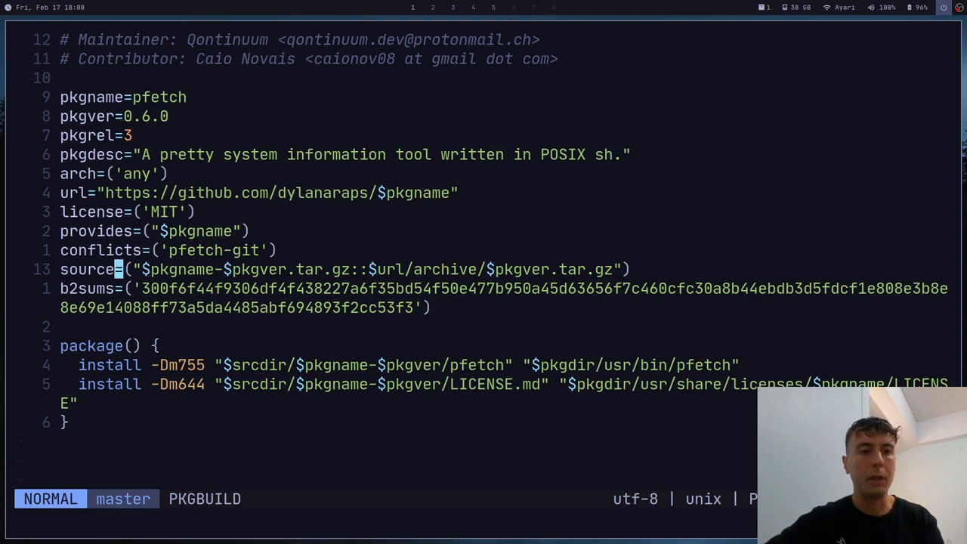
mouse_move(325, 269)
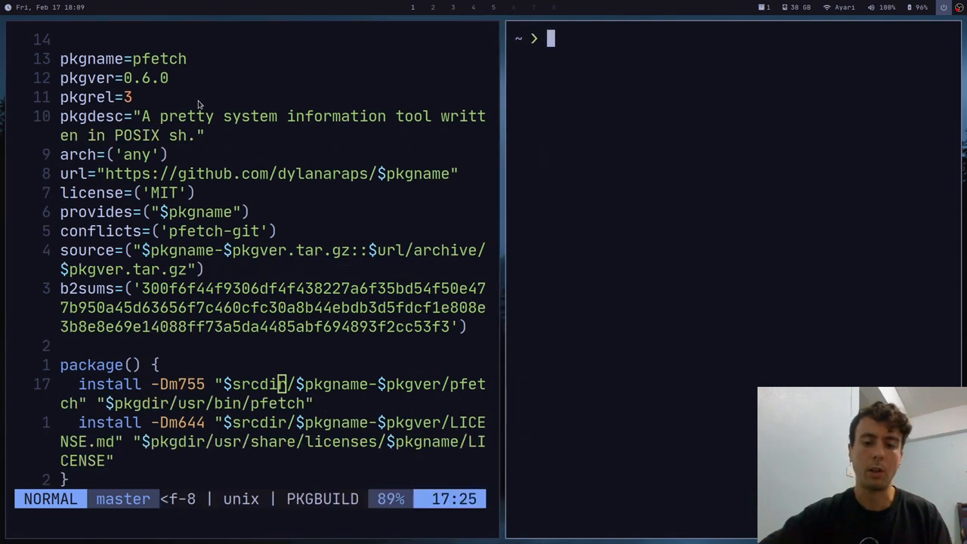
- Show the install(1) manual page beside the pfetch PKGBUILD to check the mode option
text(man install)
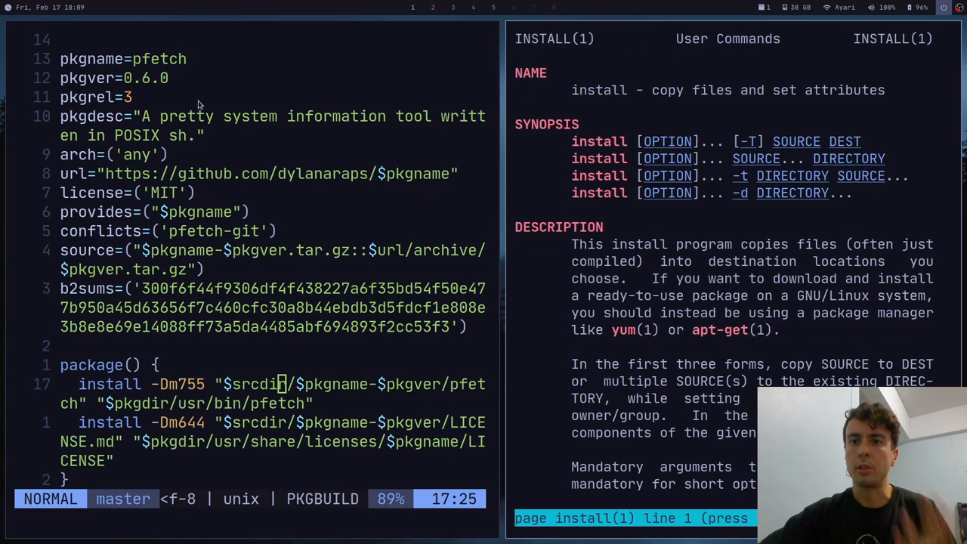
mouse_move(541, 121)
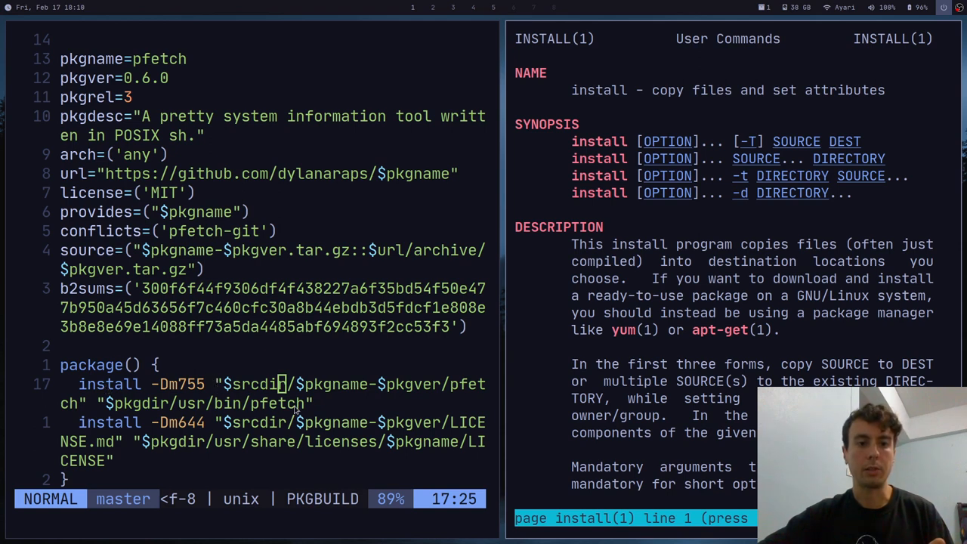
mouse_move(309, 411)
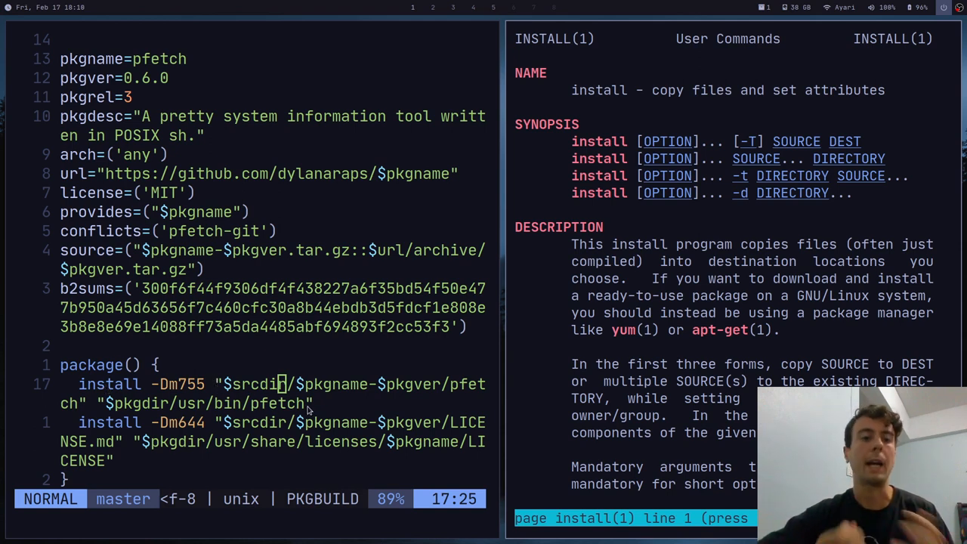
mouse_move(197, 391)
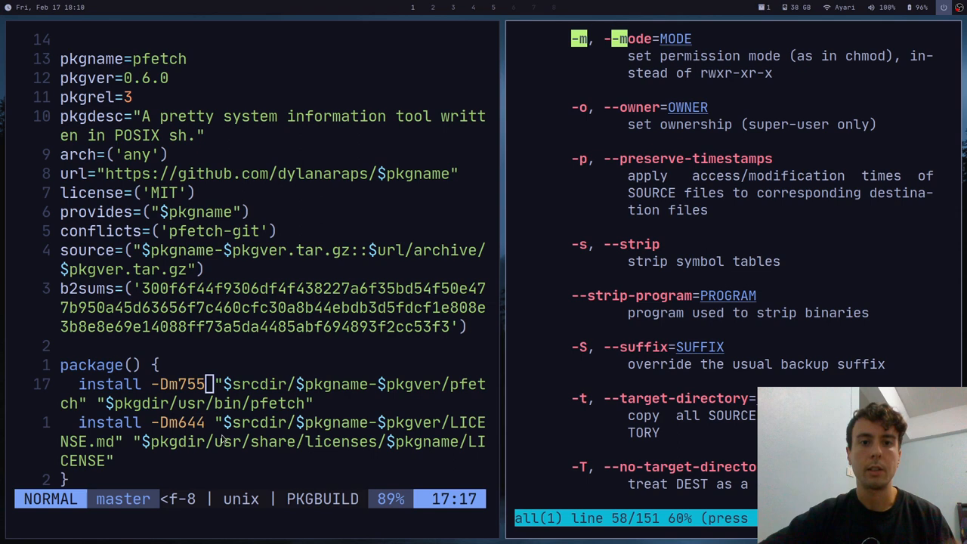
mouse_move(556, 316)
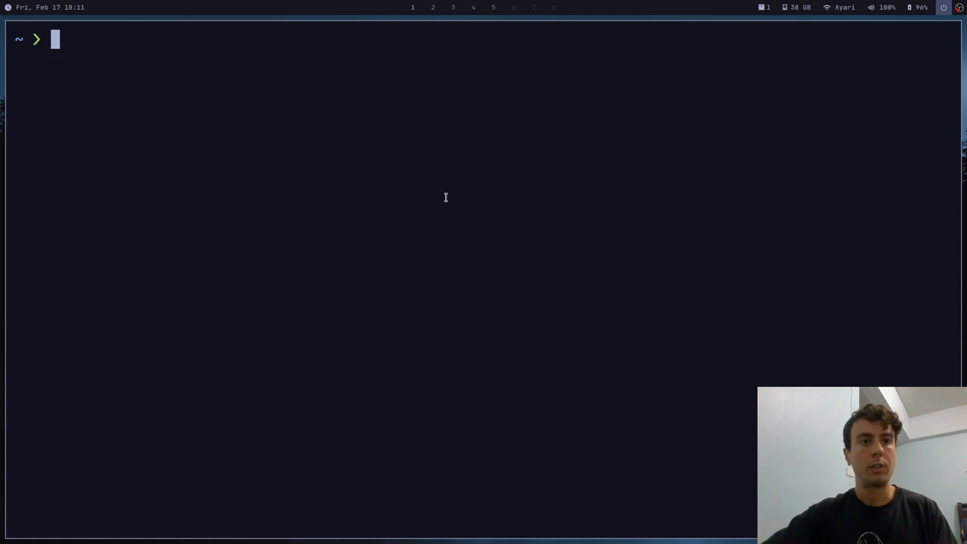
- Run 'paru -S minfetch', pick provider 1, review its PKGBUILD and answer 'n' to installing
text(paru -S minfetch)
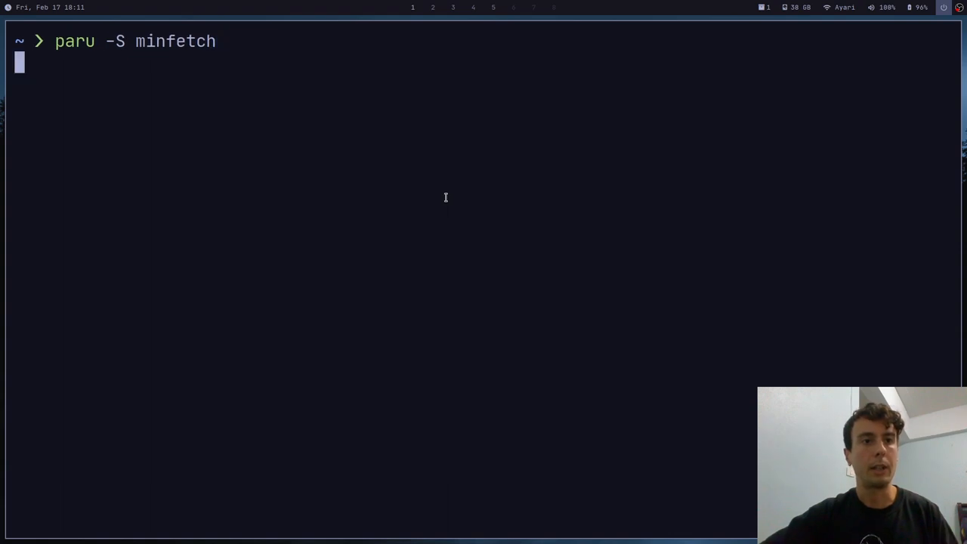
key(Return)
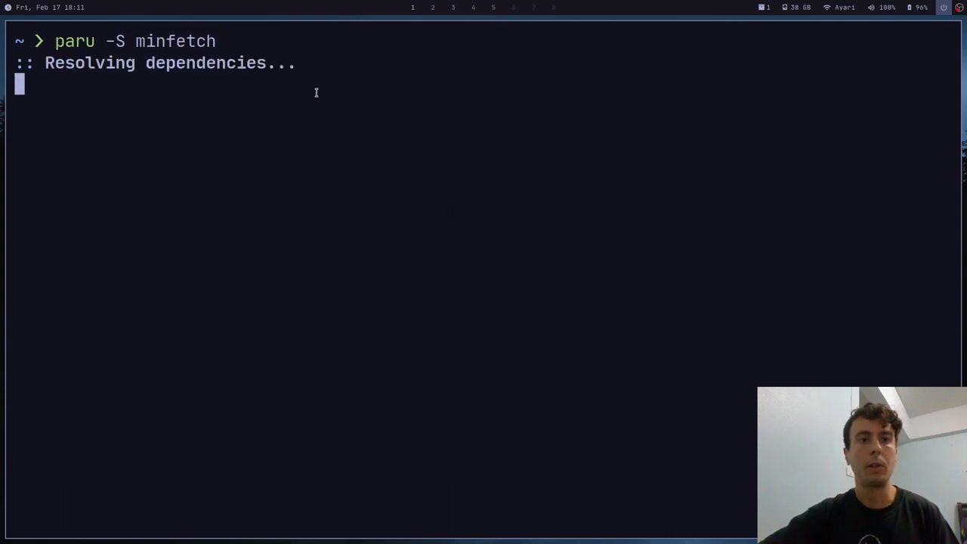
text(1): 1)
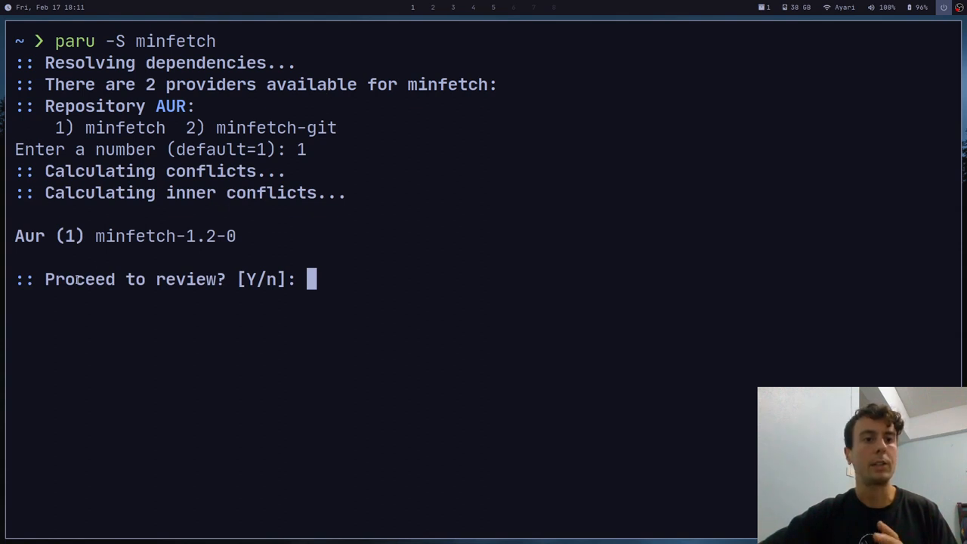
mouse_move(363, 291)
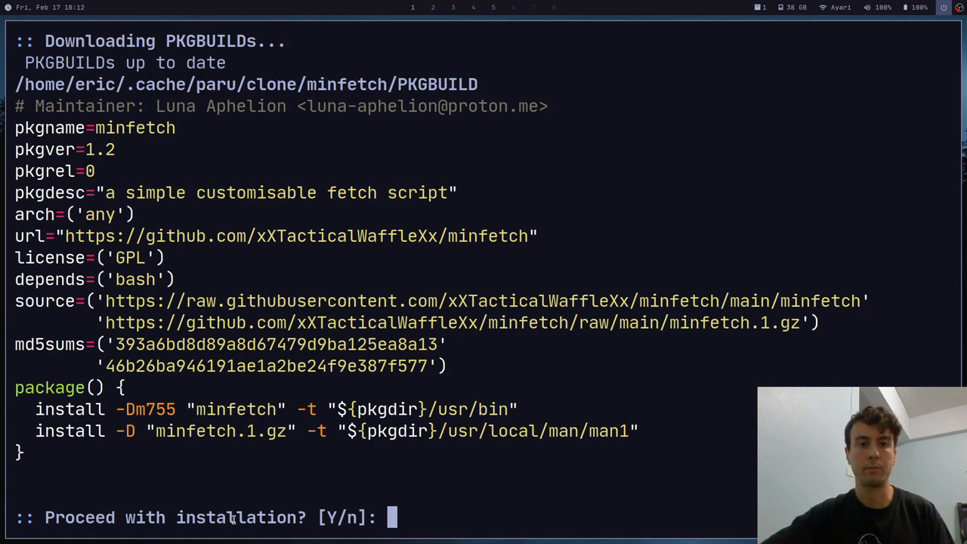
text(n)
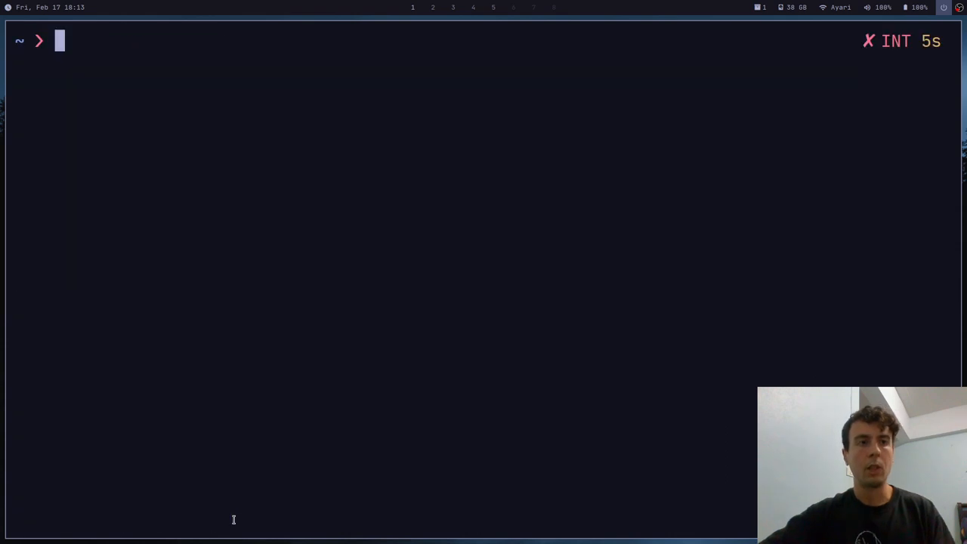
- Run 'paru -S vscodium-bin' and read through its PKGBUILD for review
text(paru -S vscodium-bin)
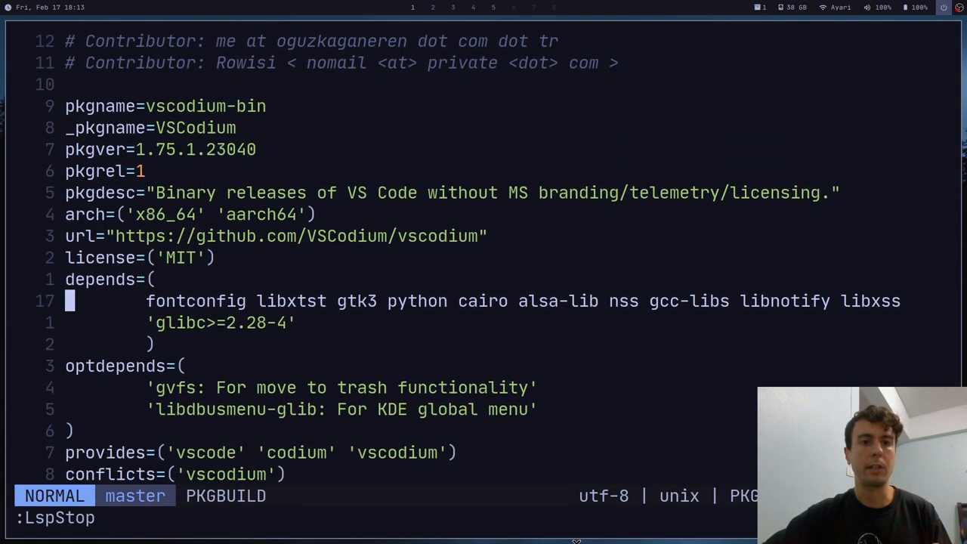
scroll(down, 3)
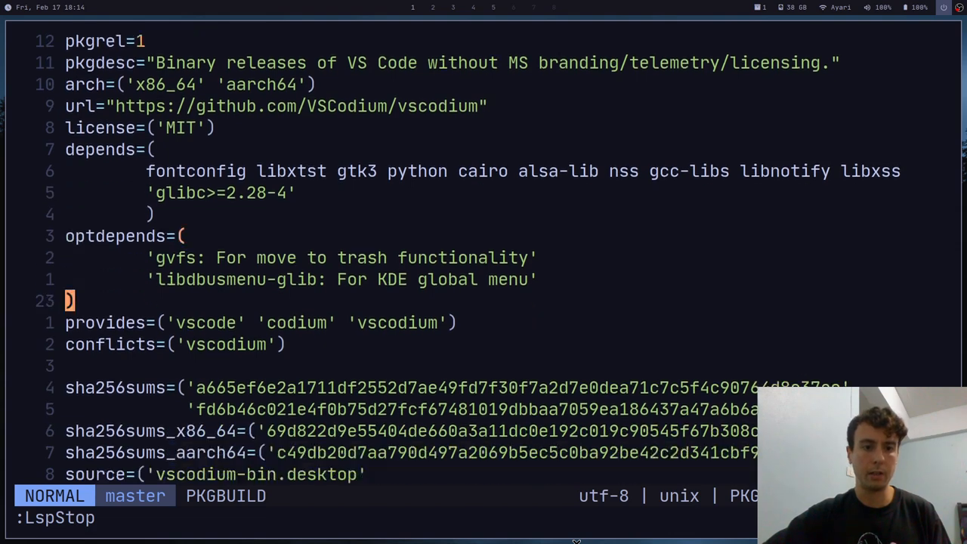
scroll(down, 3)
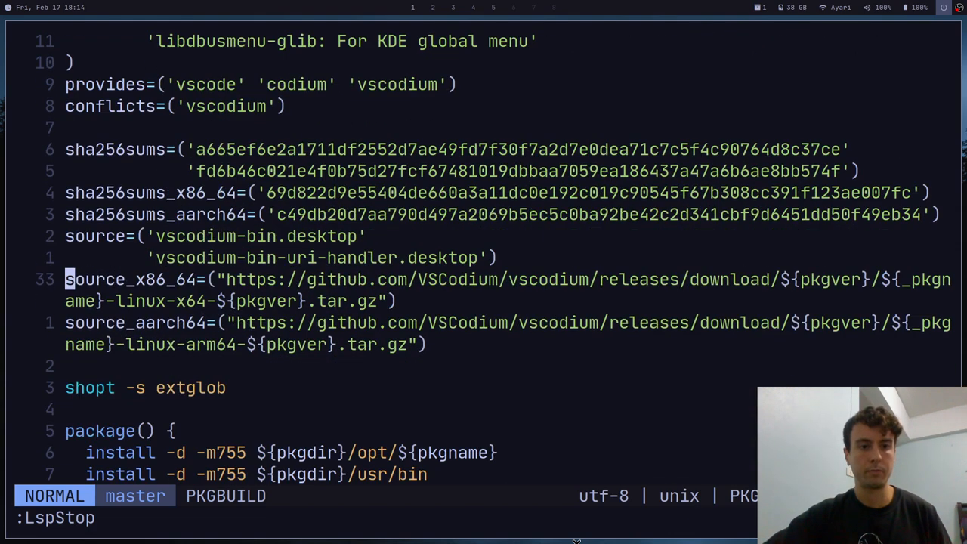
mouse_move(88, 278)
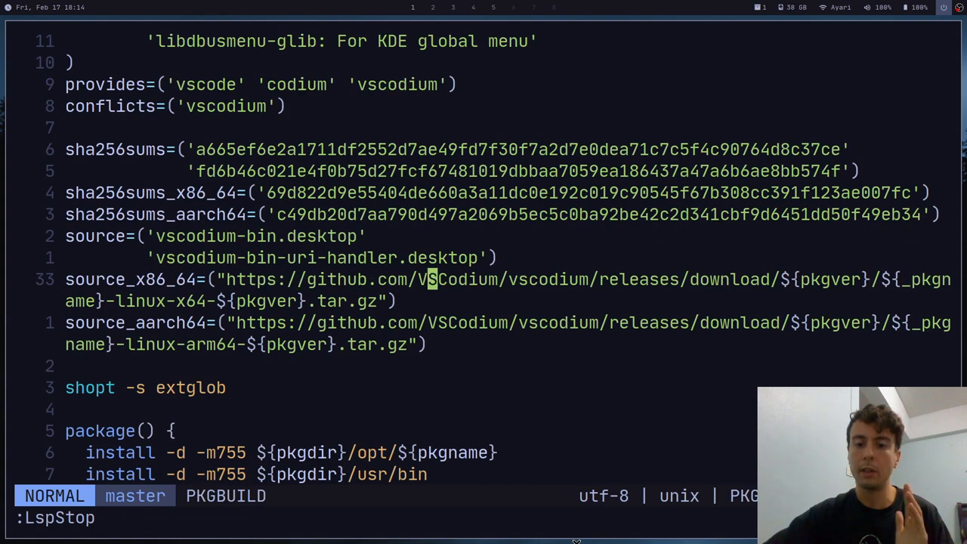
scroll(down, 3)
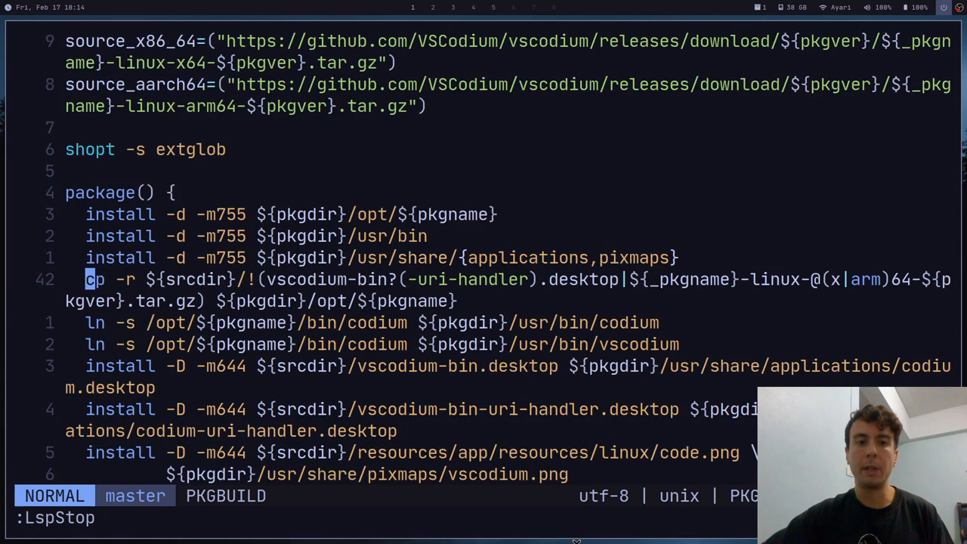
scroll(down, 3)
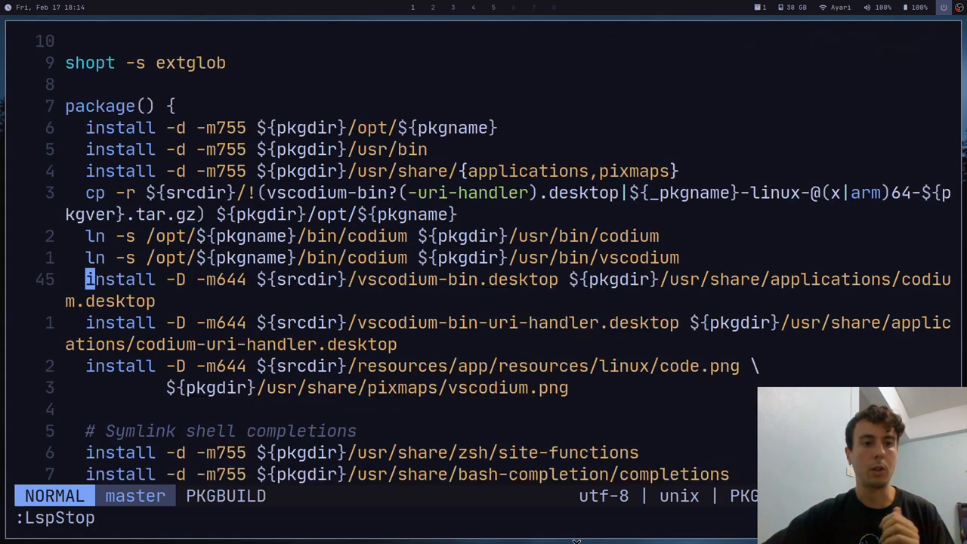
scroll(down, 3)
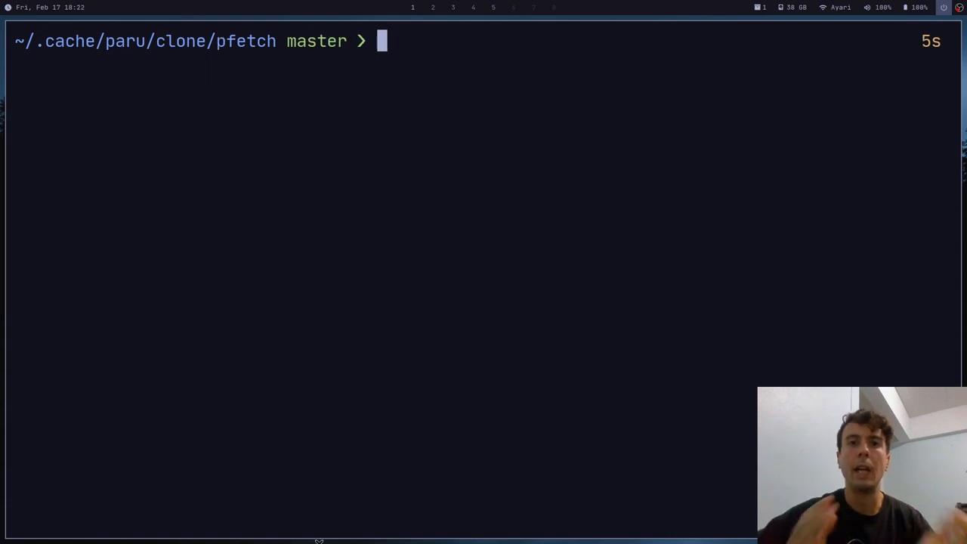
- Show git diff against commit 3bde922c in the pfetch clone, revealing pkgrel 2→3 and a maintainer change
text(git diff 3bde922c40e071bd3202a0ca3662b753529deab2)
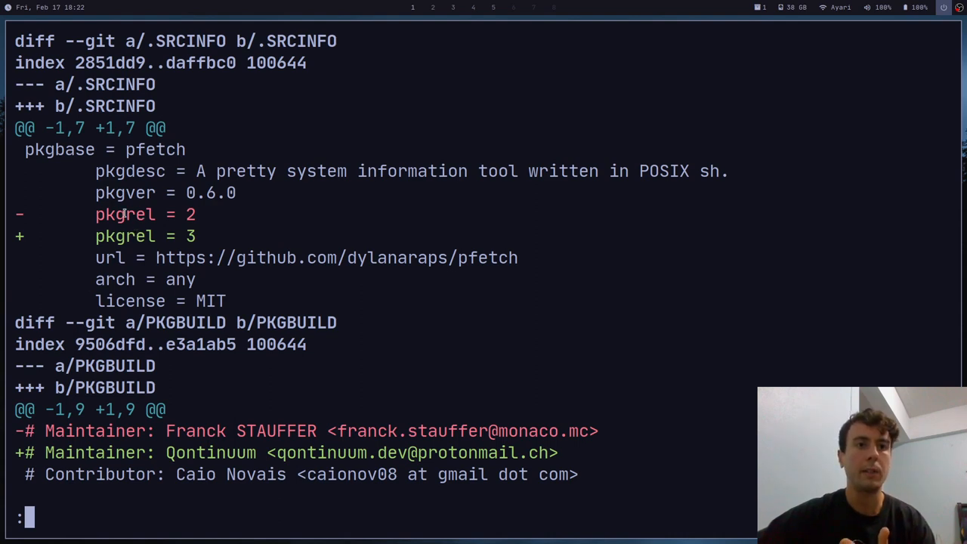
mouse_move(109, 236)
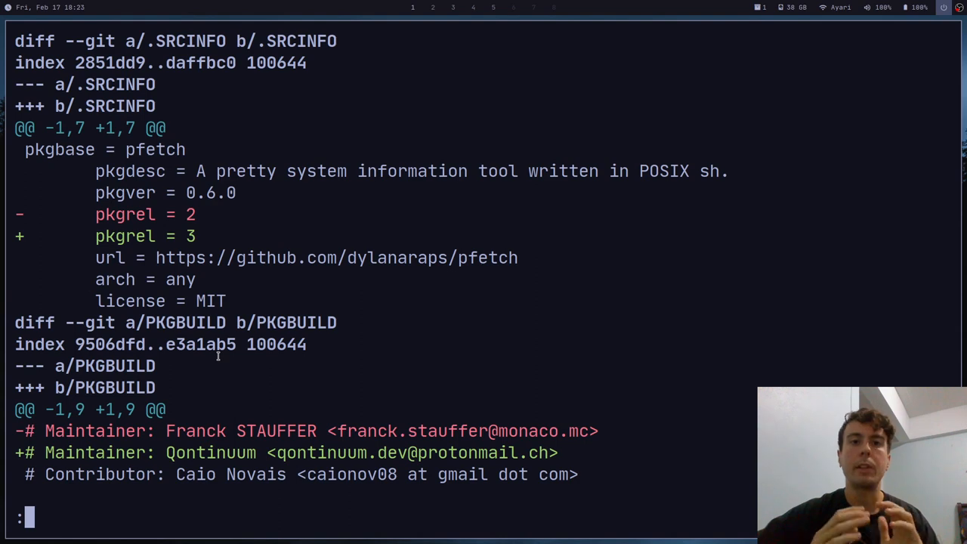
mouse_move(120, 195)
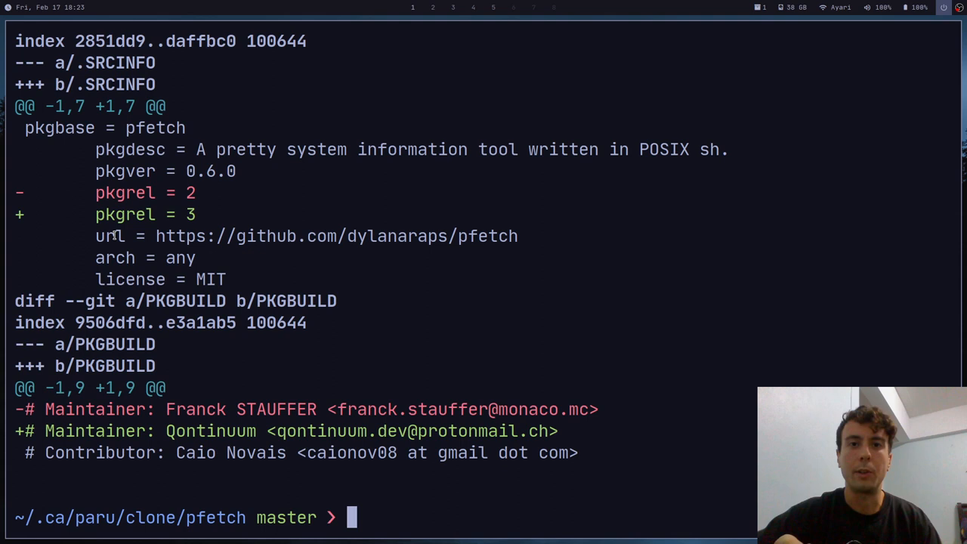
text(cd pfetch)
text(vim )
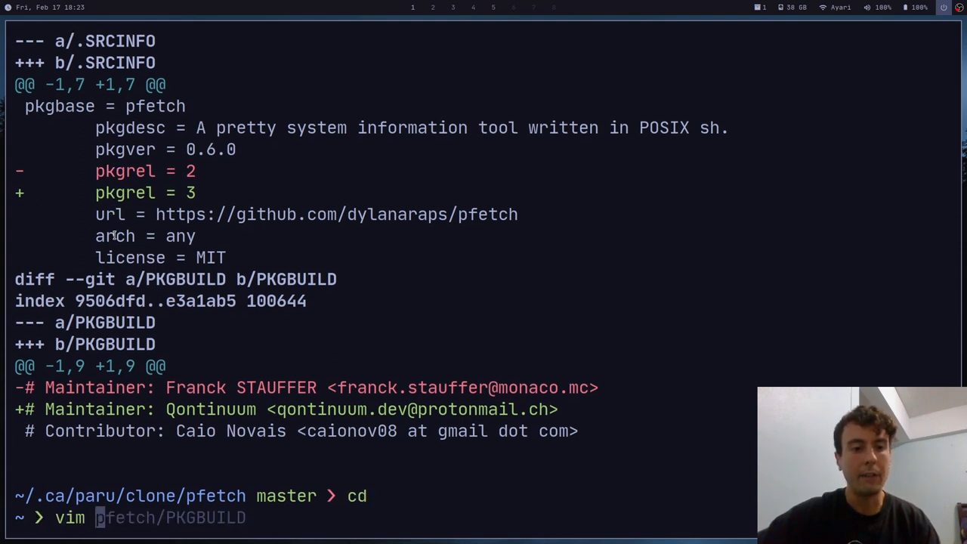
- Load malware.sh in Neovim and read its systemd timer, service and upload-script download sections
text(malware.sh)
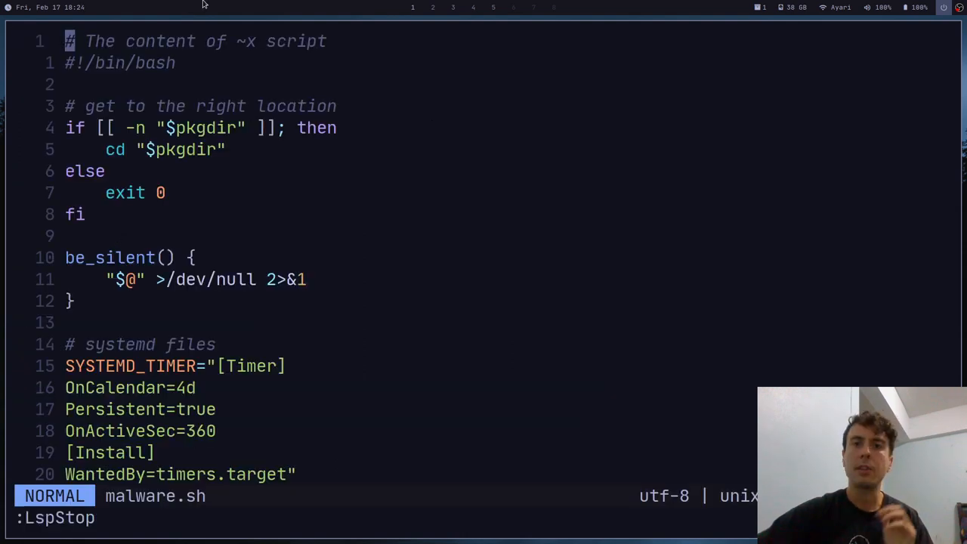
scroll(down, 3)
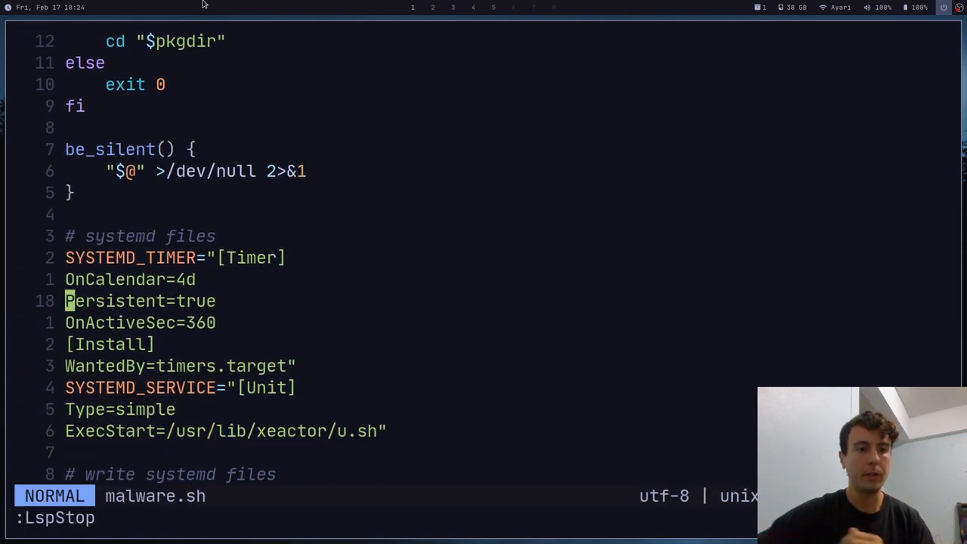
scroll(down, 3)
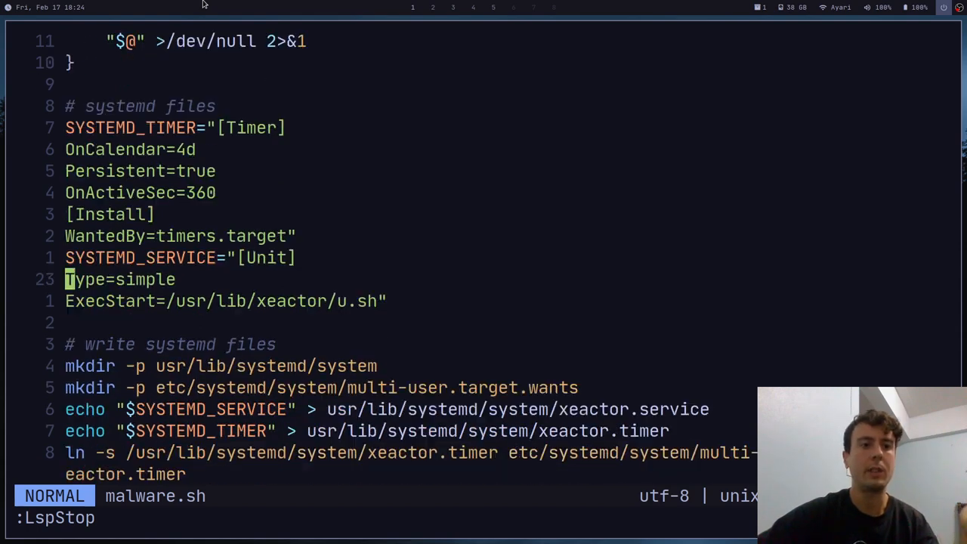
scroll(down, 3)
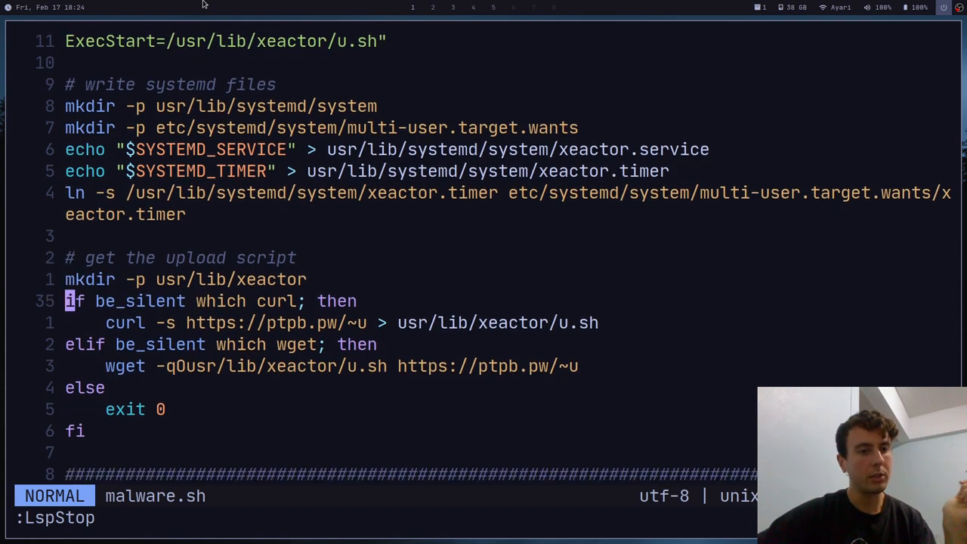
scroll(down, 3)
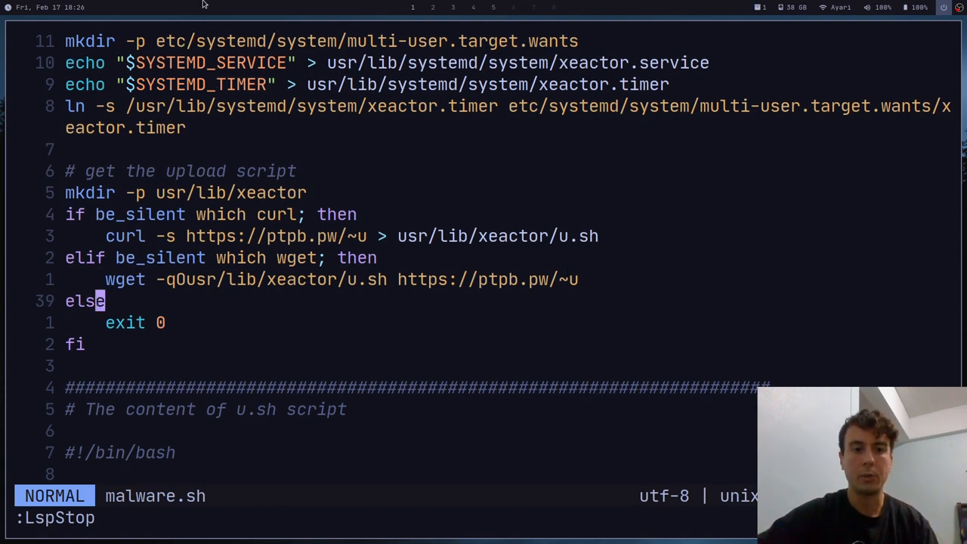
- Scroll malware.sh to the embedded u.sh urle and upload functions posting machine data to pastebin
scroll(down, 3)
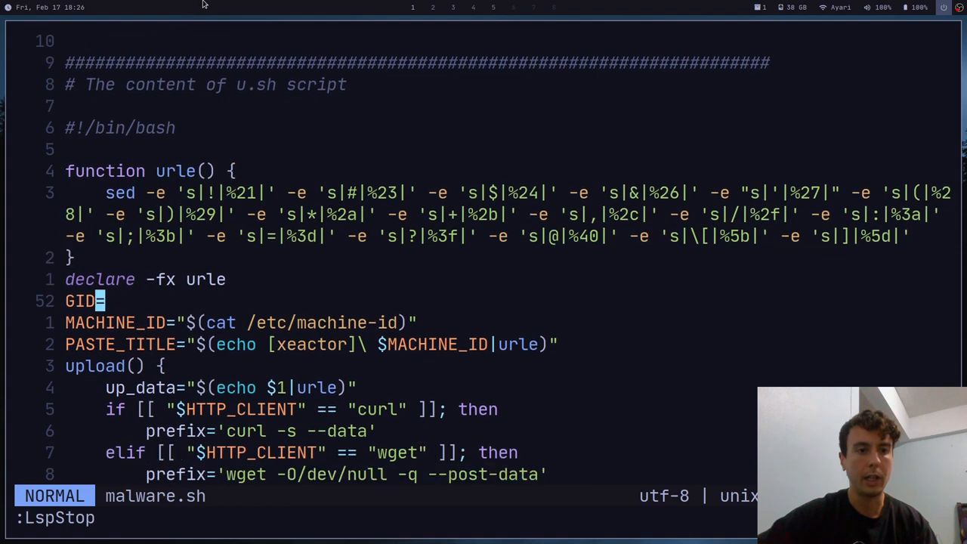
scroll(down, 3)
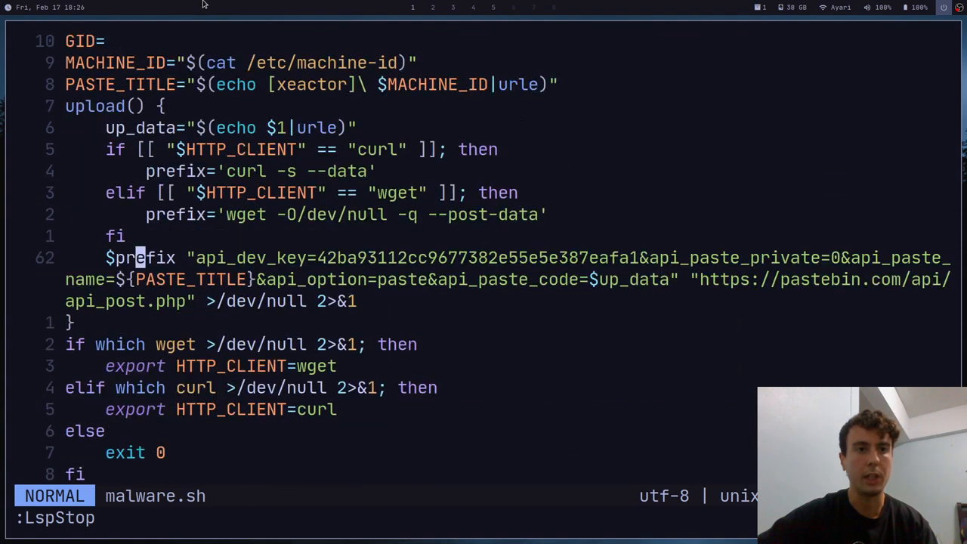
scroll(down, 3)
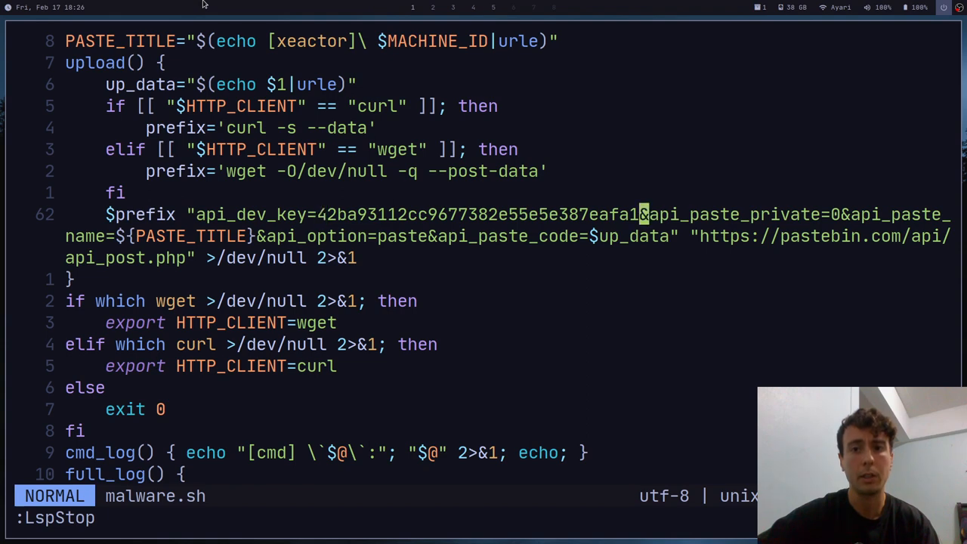
scroll(down, 3)
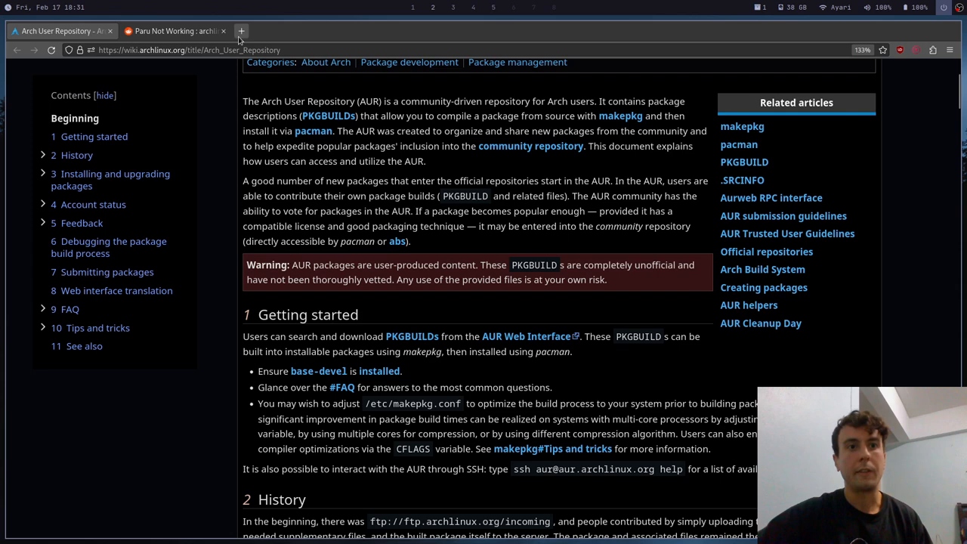
- Switch to the 'Paru Not Working' Reddit thread and scroll to its comments on reviewing PKGBUILDs
click(174, 30)
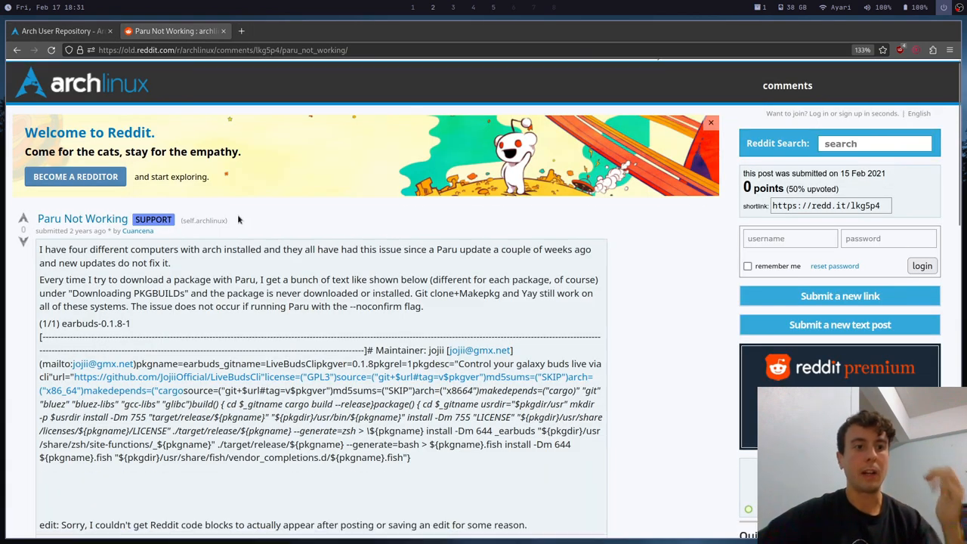
scroll(down, 3)
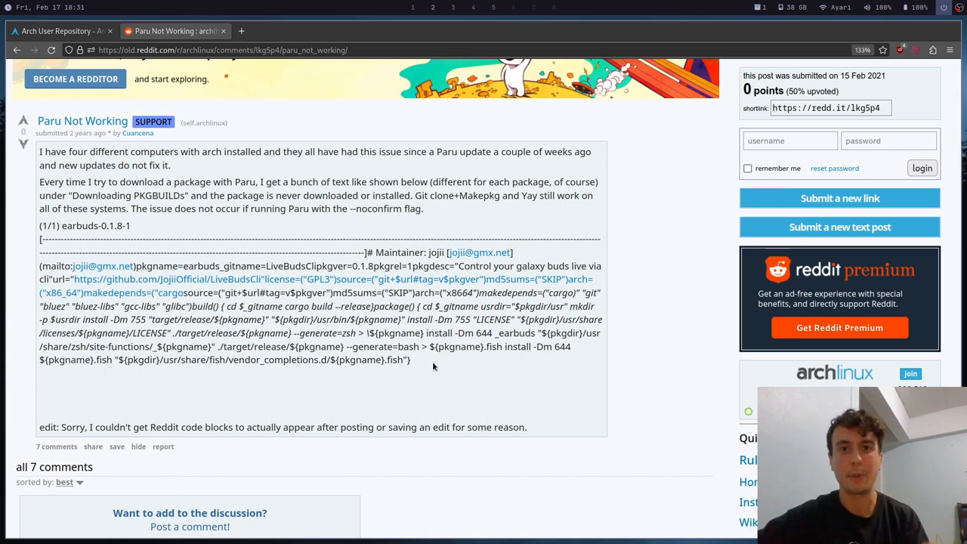
scroll(down, 3)
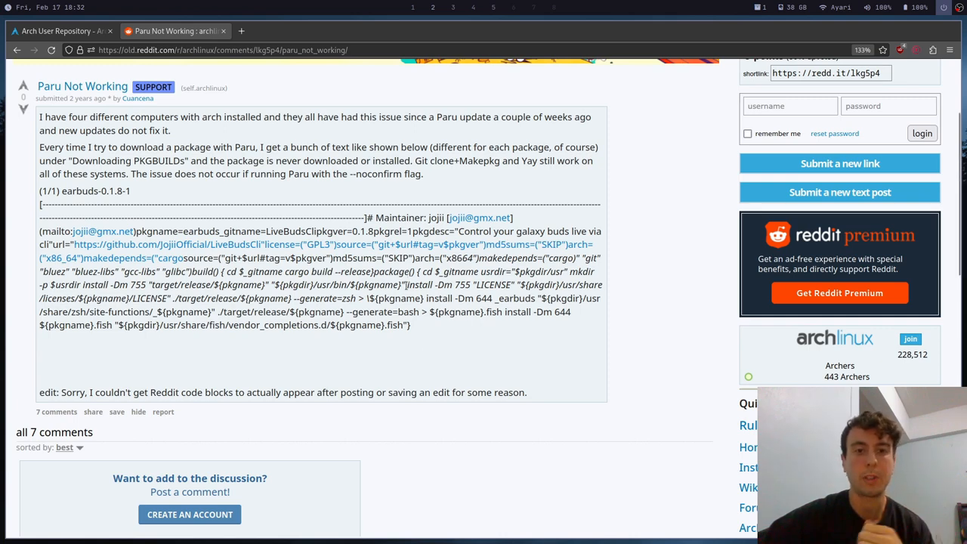
mouse_move(426, 327)
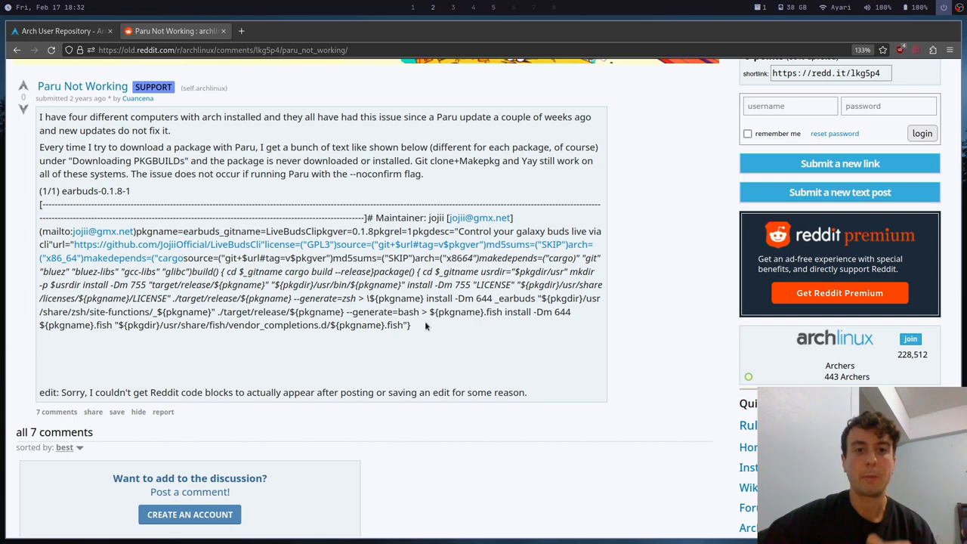
scroll(down, 3)
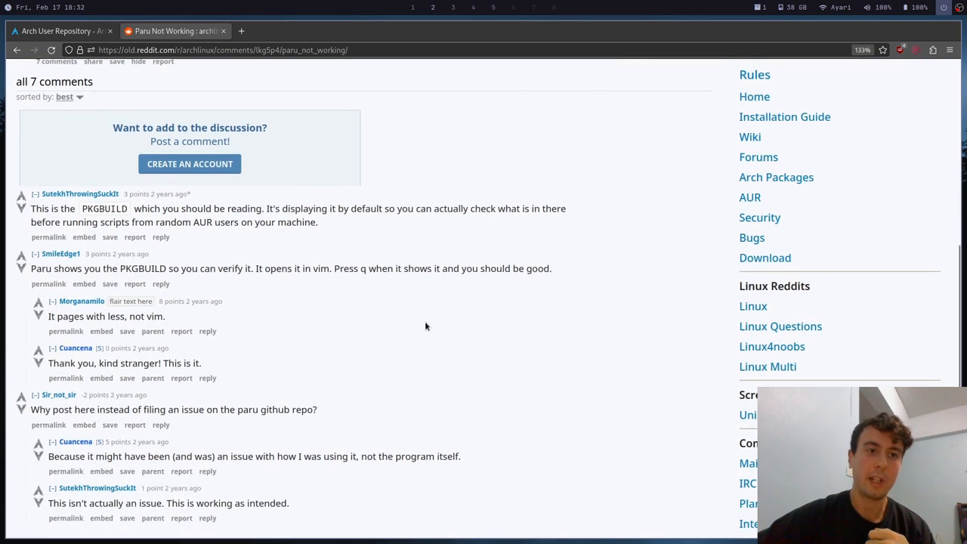